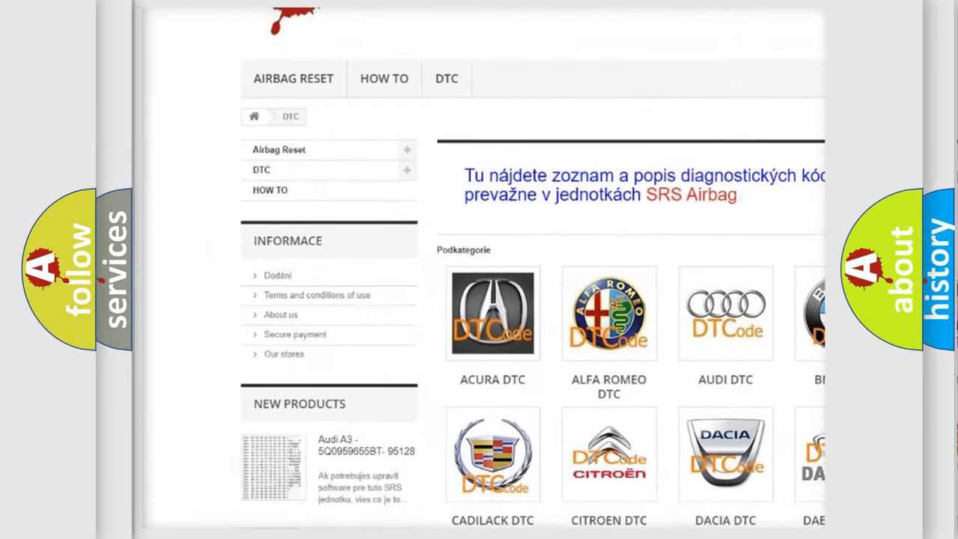
scroll("down", 3)
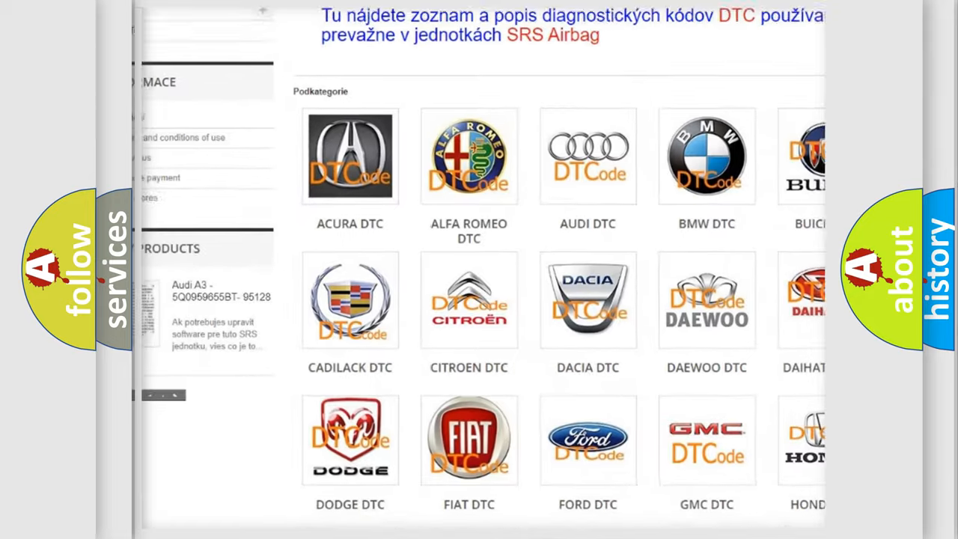
scroll("down", 3)
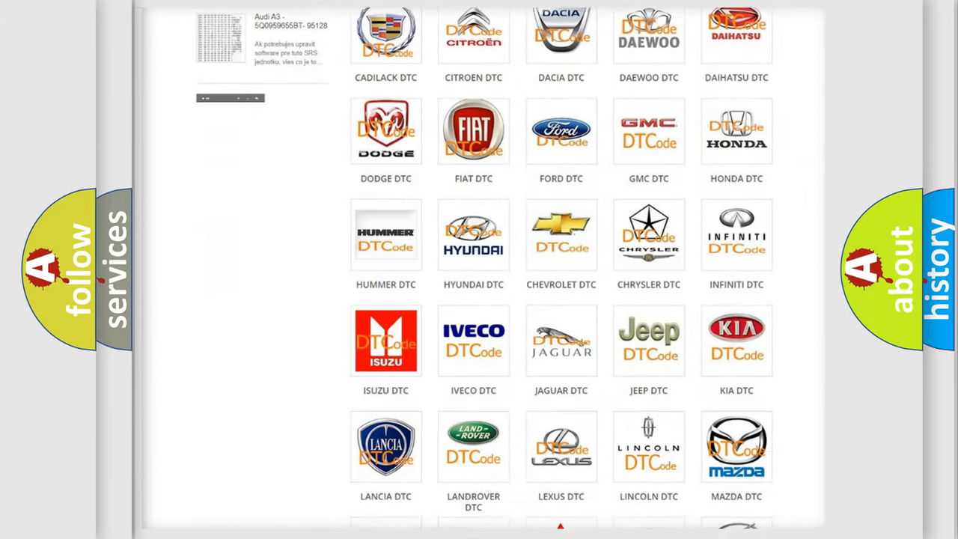
scroll("down", 3)
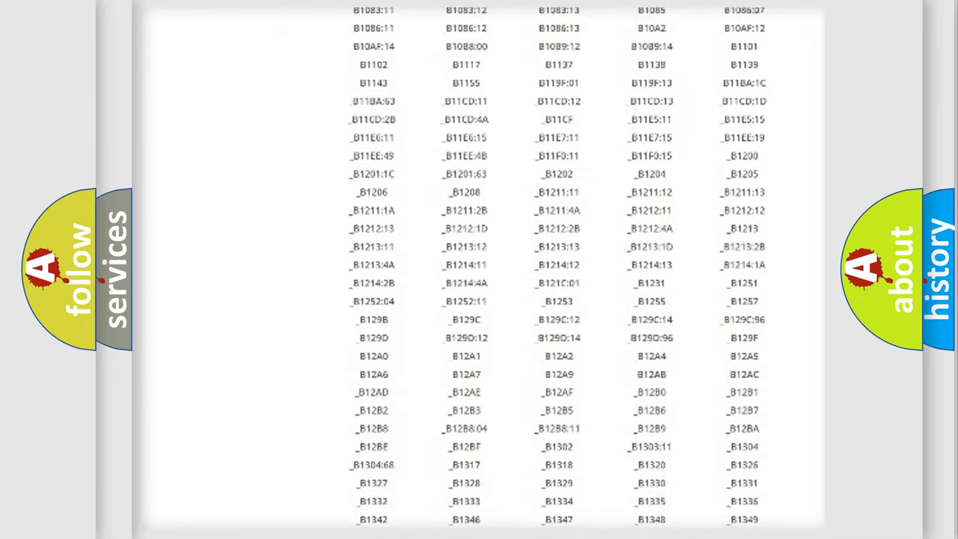
scroll("down", 3)
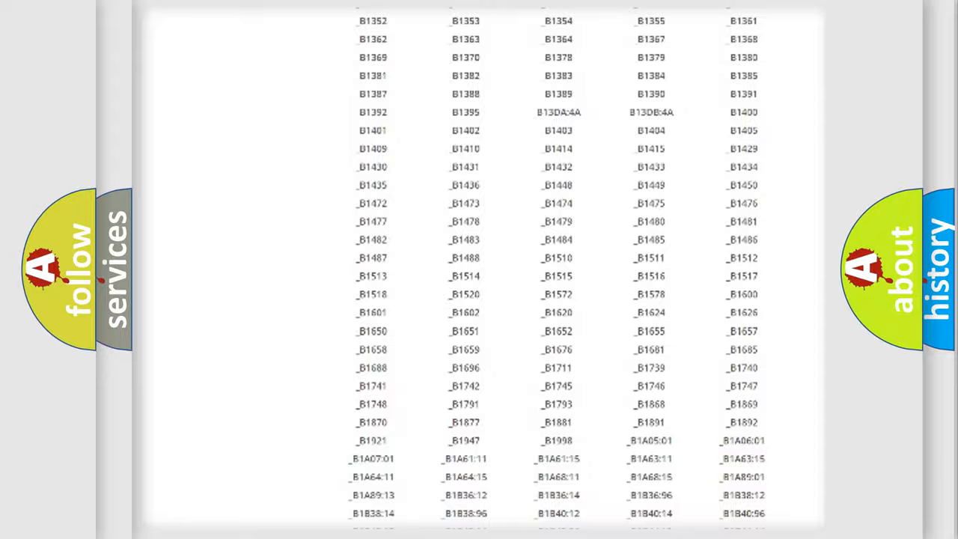